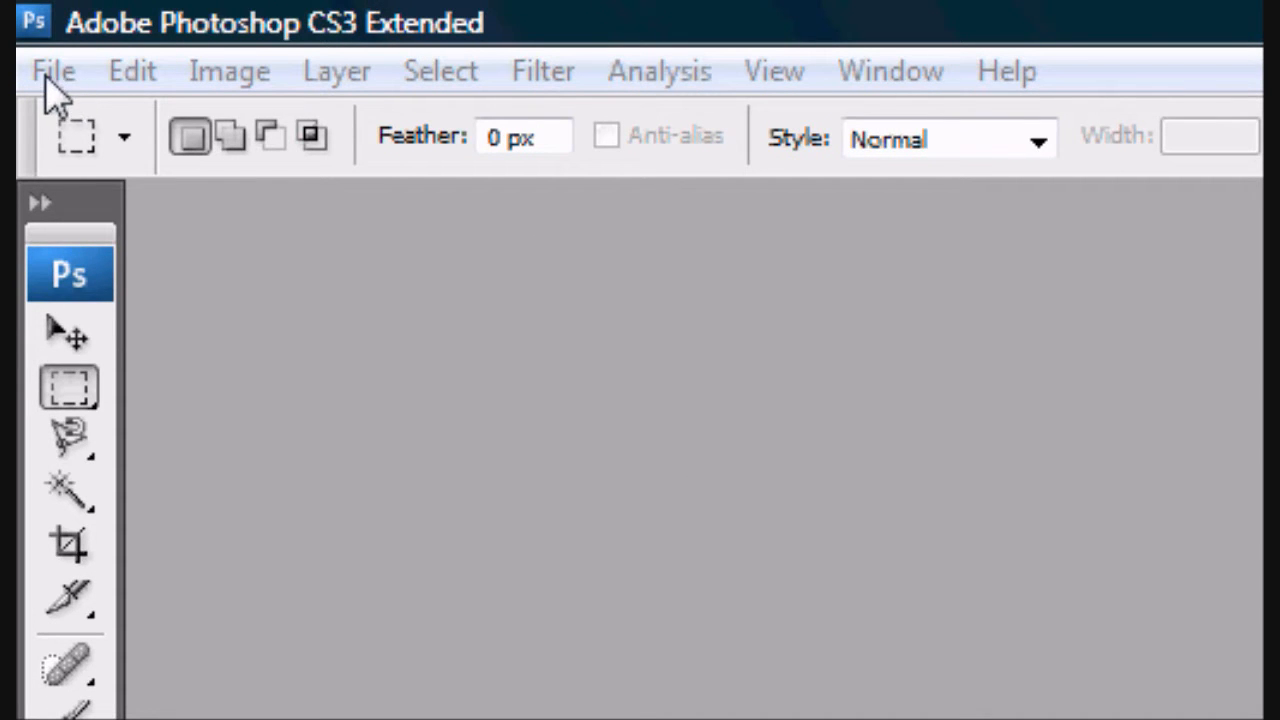
mouse_move(356, 298)
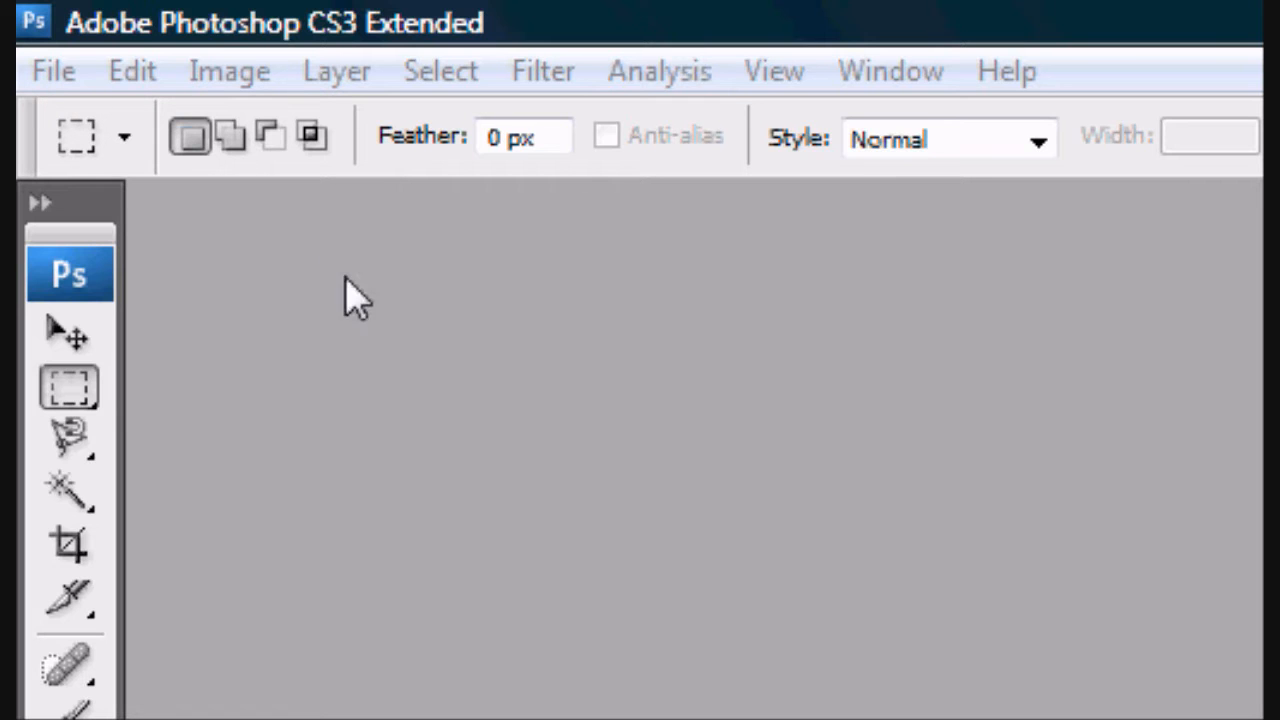
Step: Bring up the New document dialog from the File menu
click(52, 70)
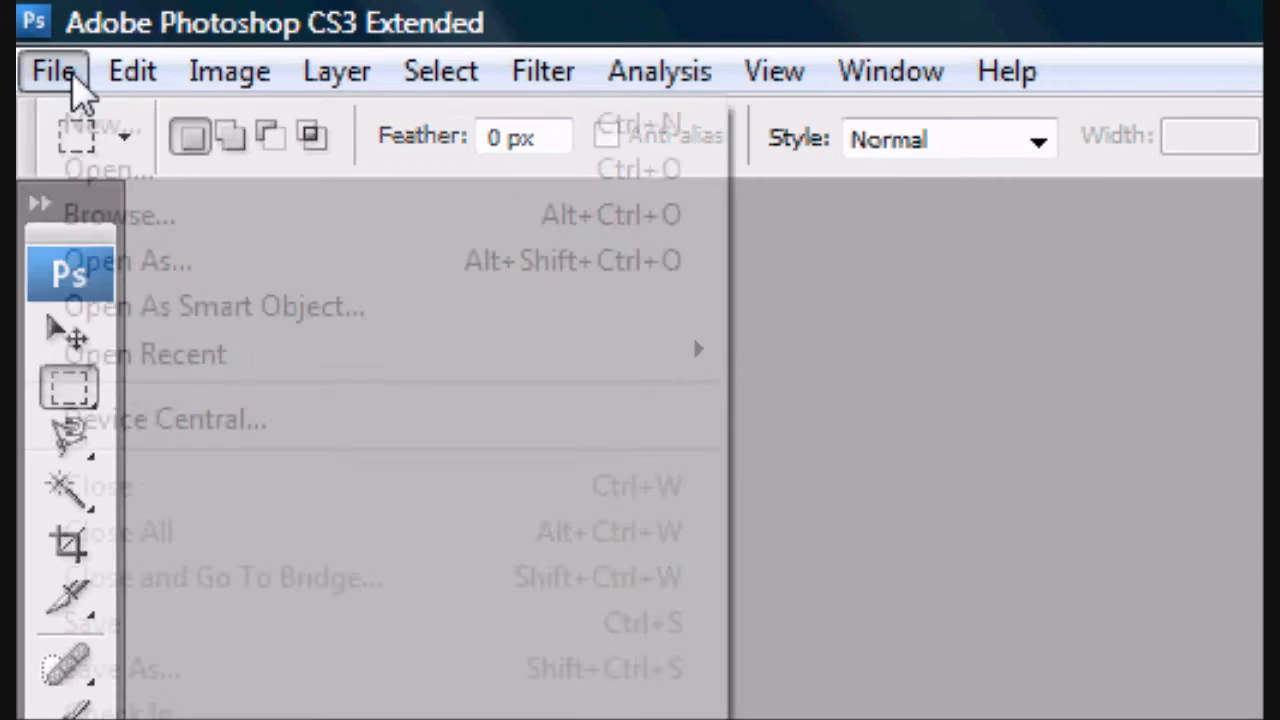
click(90, 128)
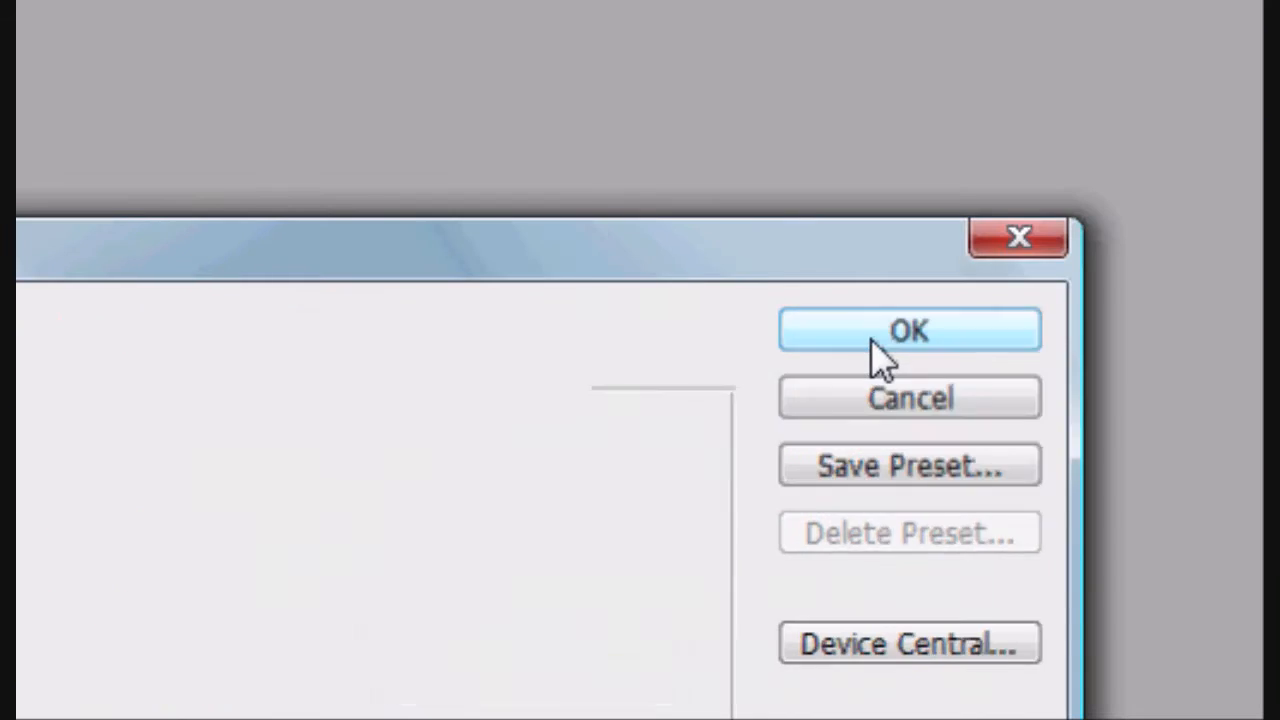
click(908, 330)
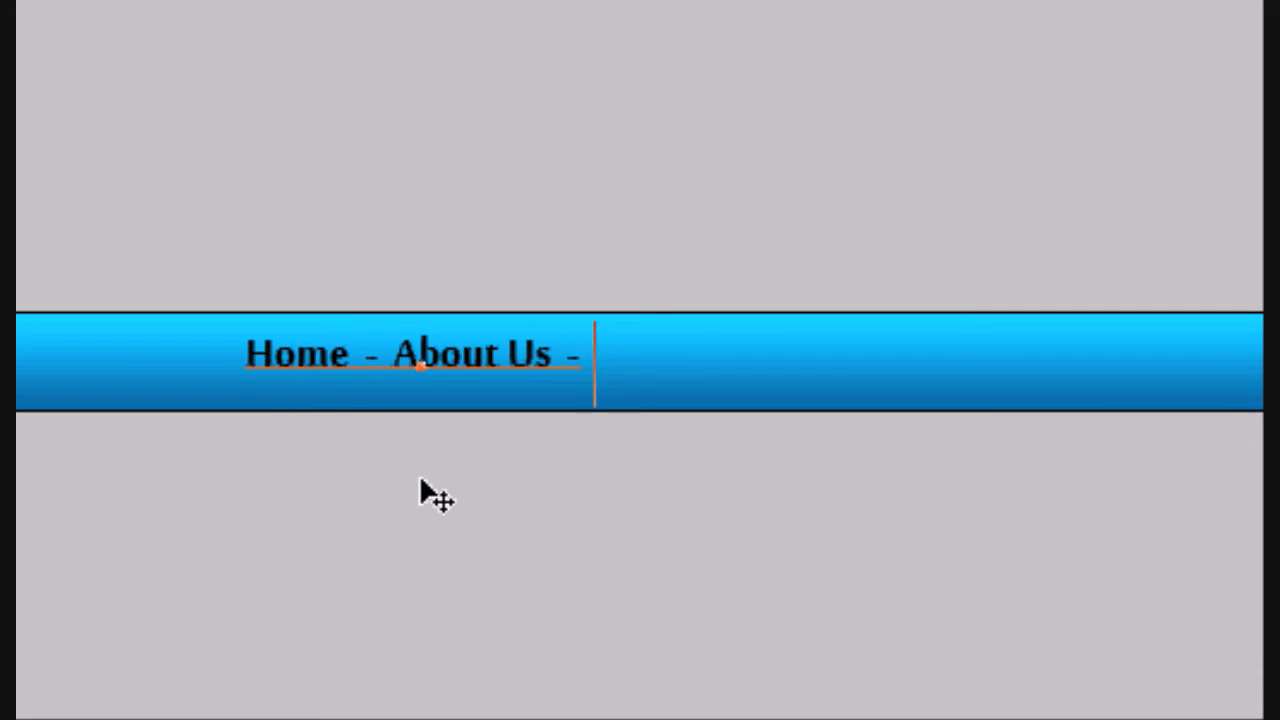
Step: Continue the menu labels with 'Developments - Down...' across the blue bar
text(Developme)
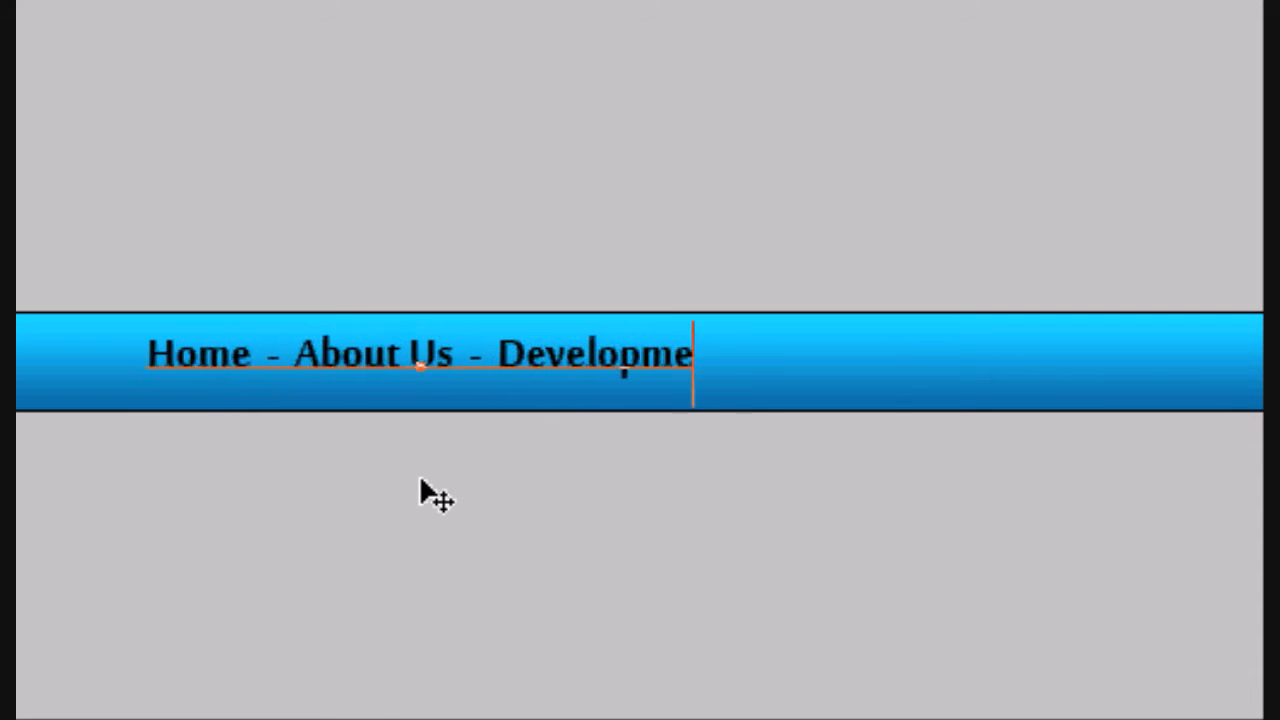
text(nts - Down)
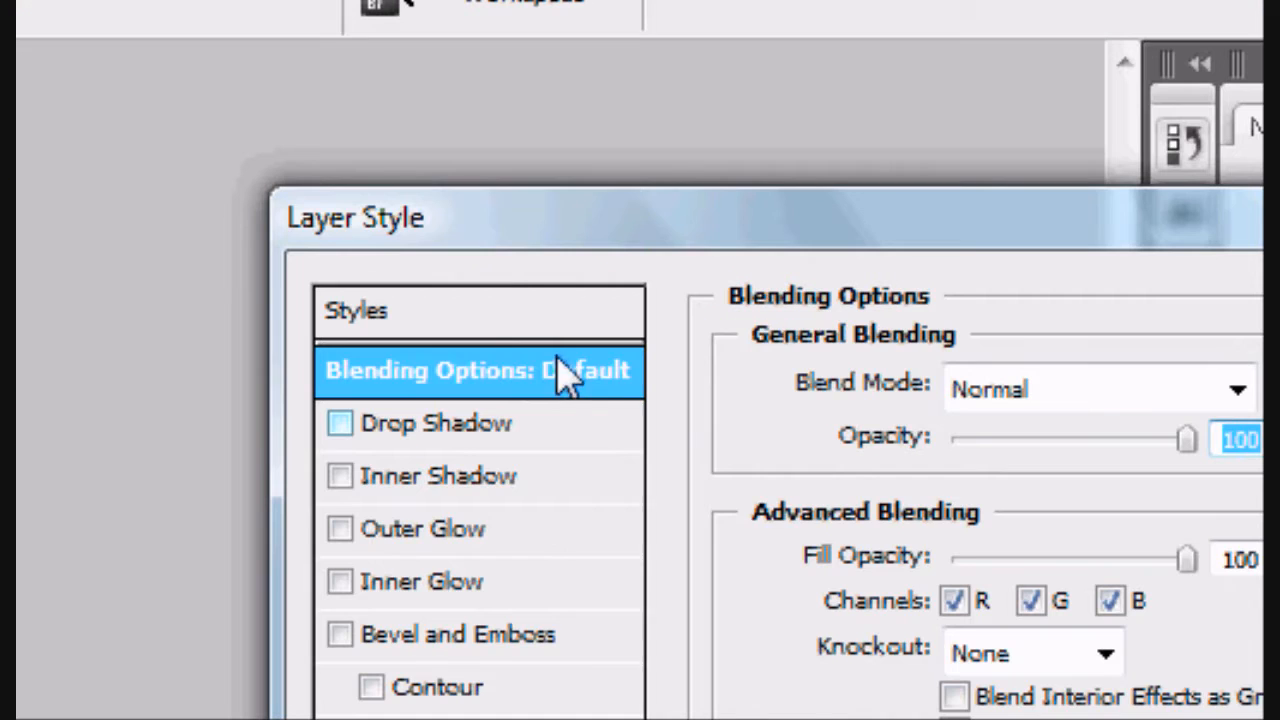
Step: Enable Gradient Overlay with a grey preset at a 90° angle for the text layer
scroll(down, 3)
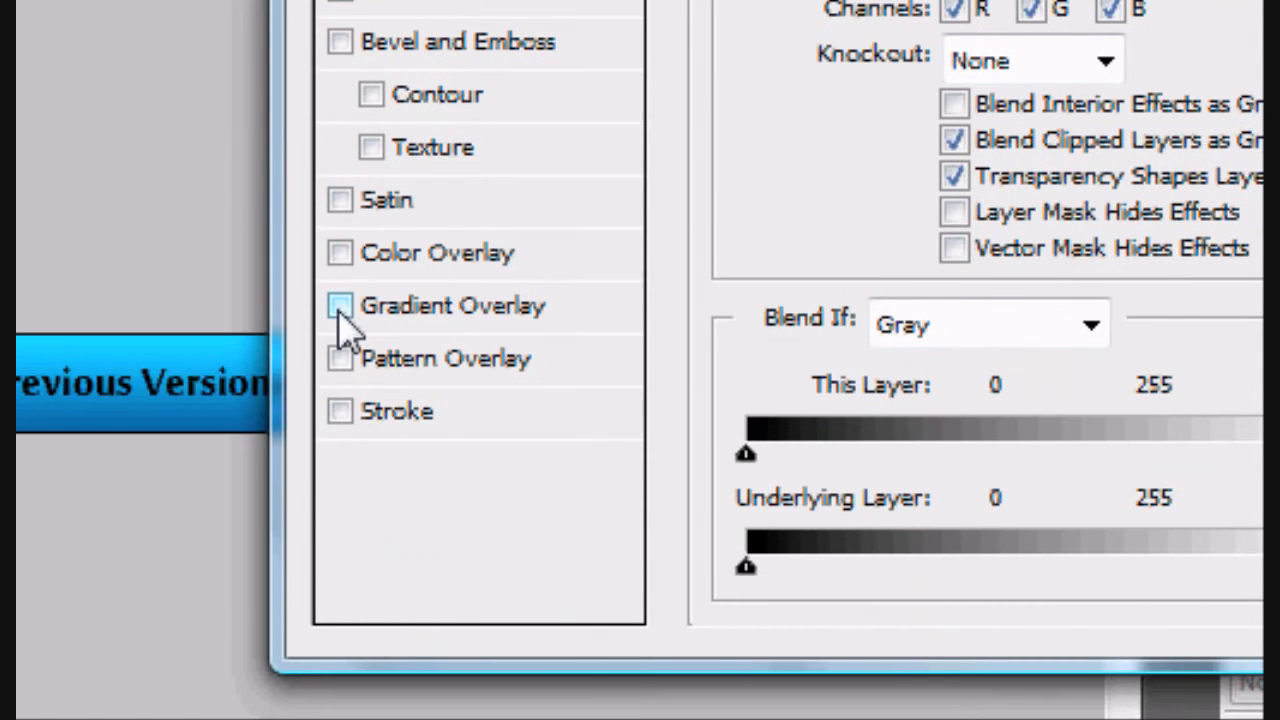
click(340, 304)
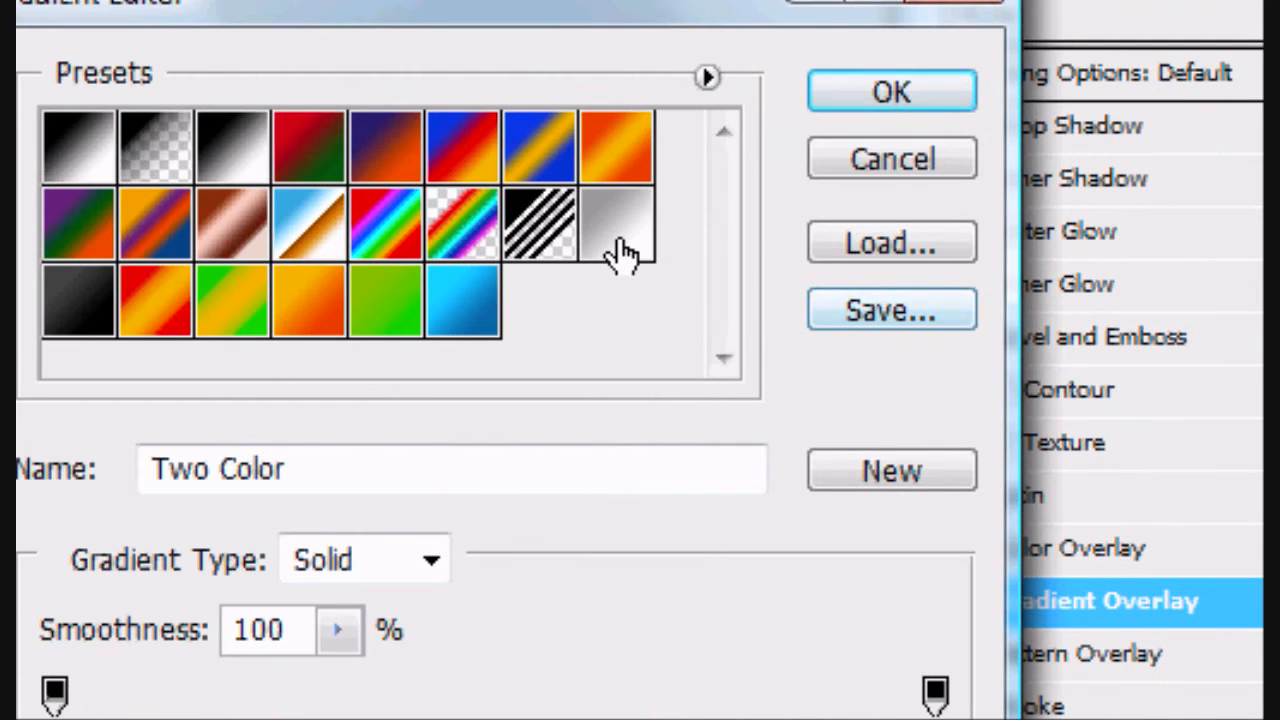
click(890, 90)
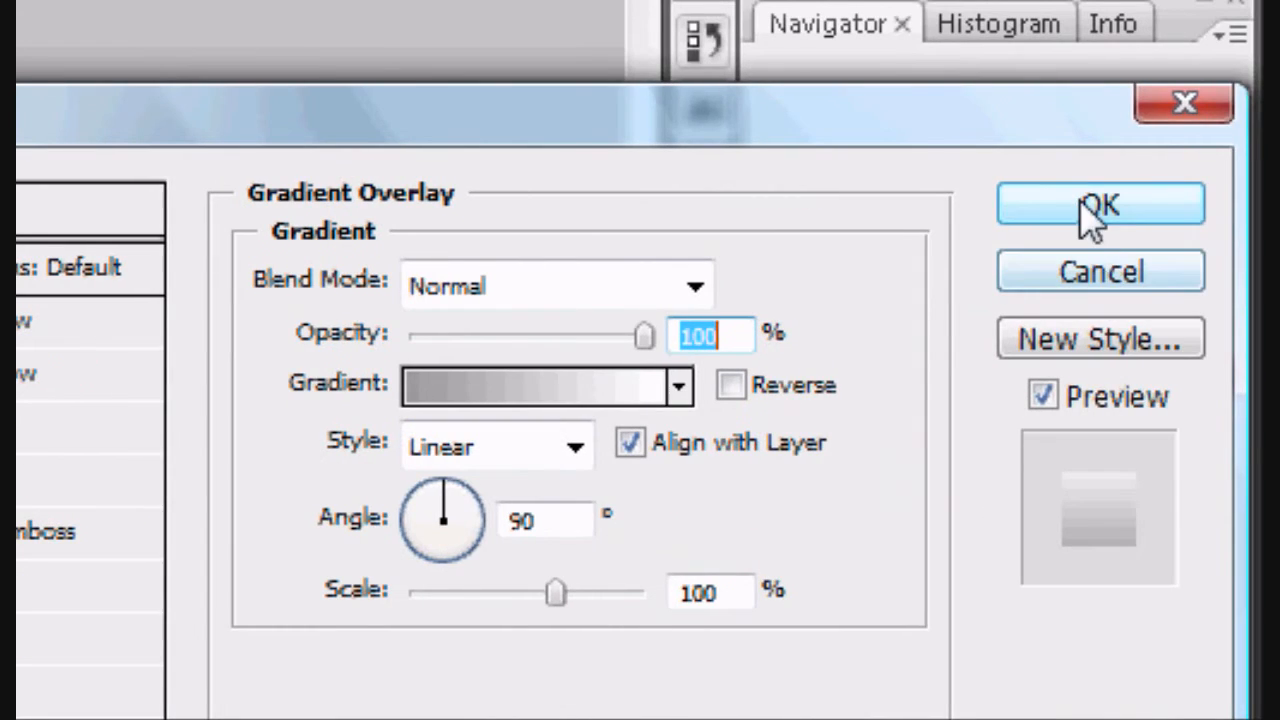
Step: Apply the gradient overlay style to the menu text layer
click(1100, 204)
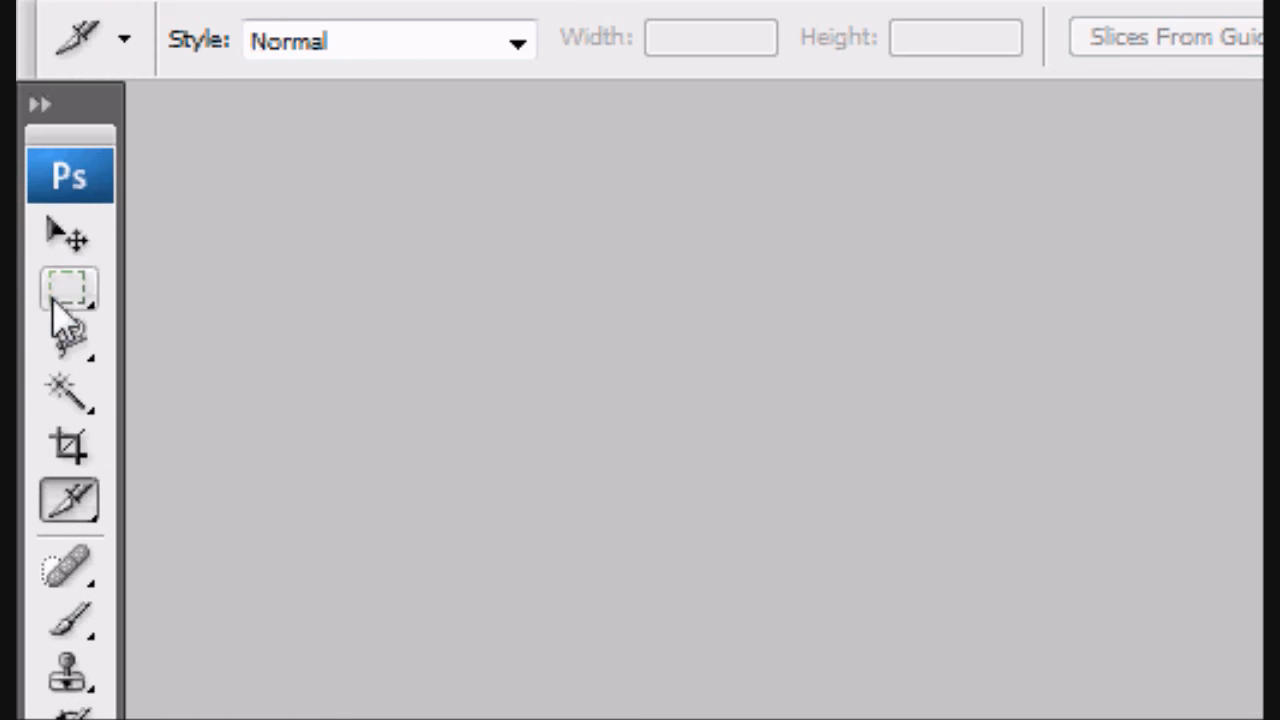
Step: Bring up Save for Web & Devices for the sliced bar with a PNG-24 preset
click(108, 72)
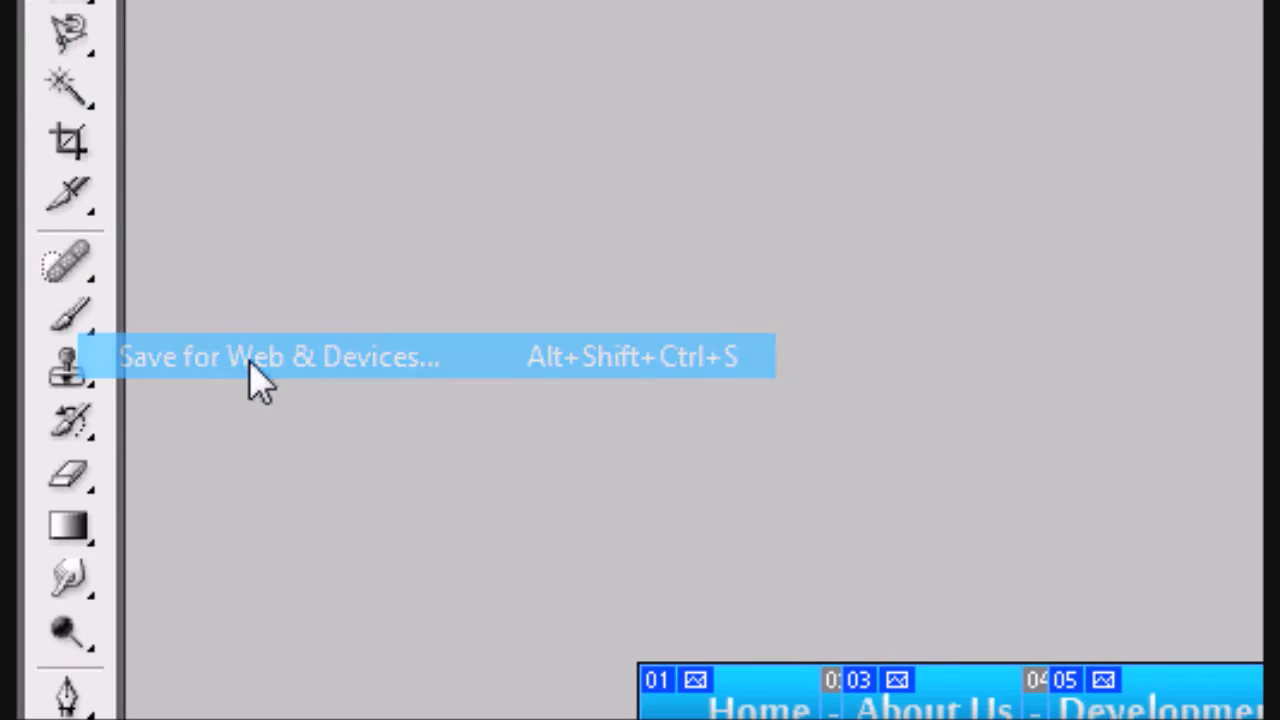
click(280, 356)
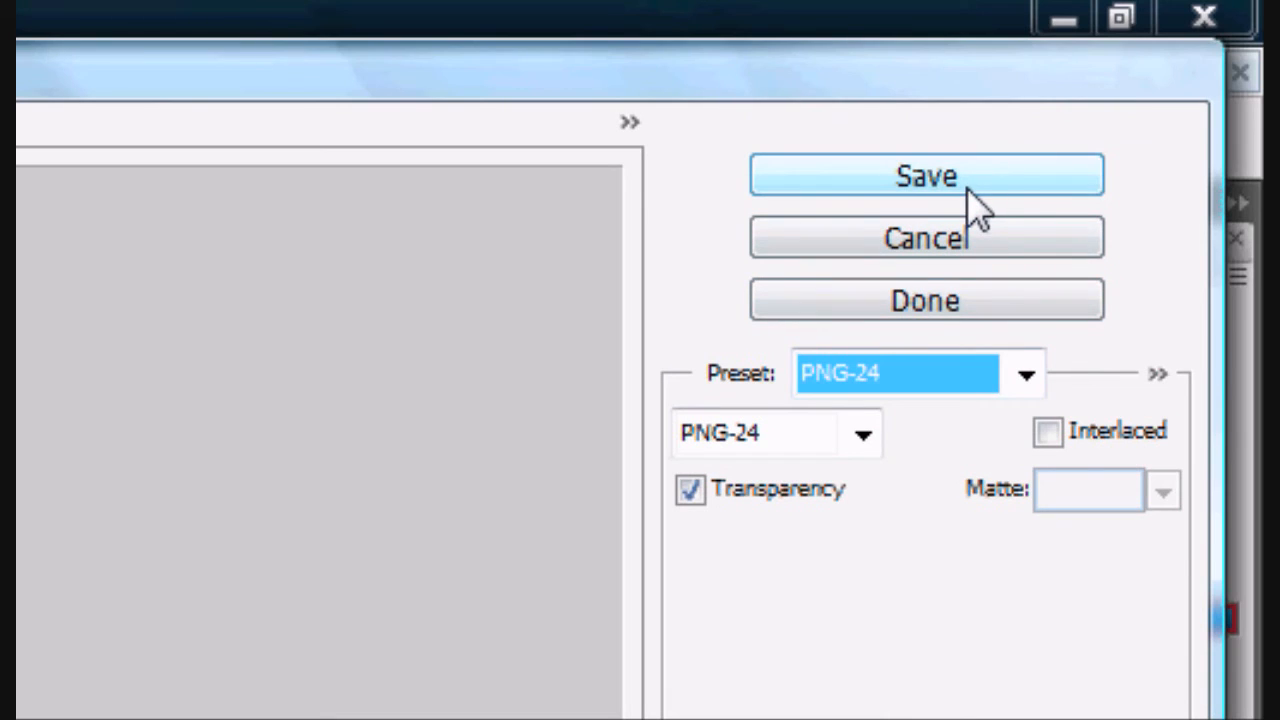
Step: Save all slices as HTML and Images named Menu into a new 'Menu Bar' desktop folder
click(924, 176)
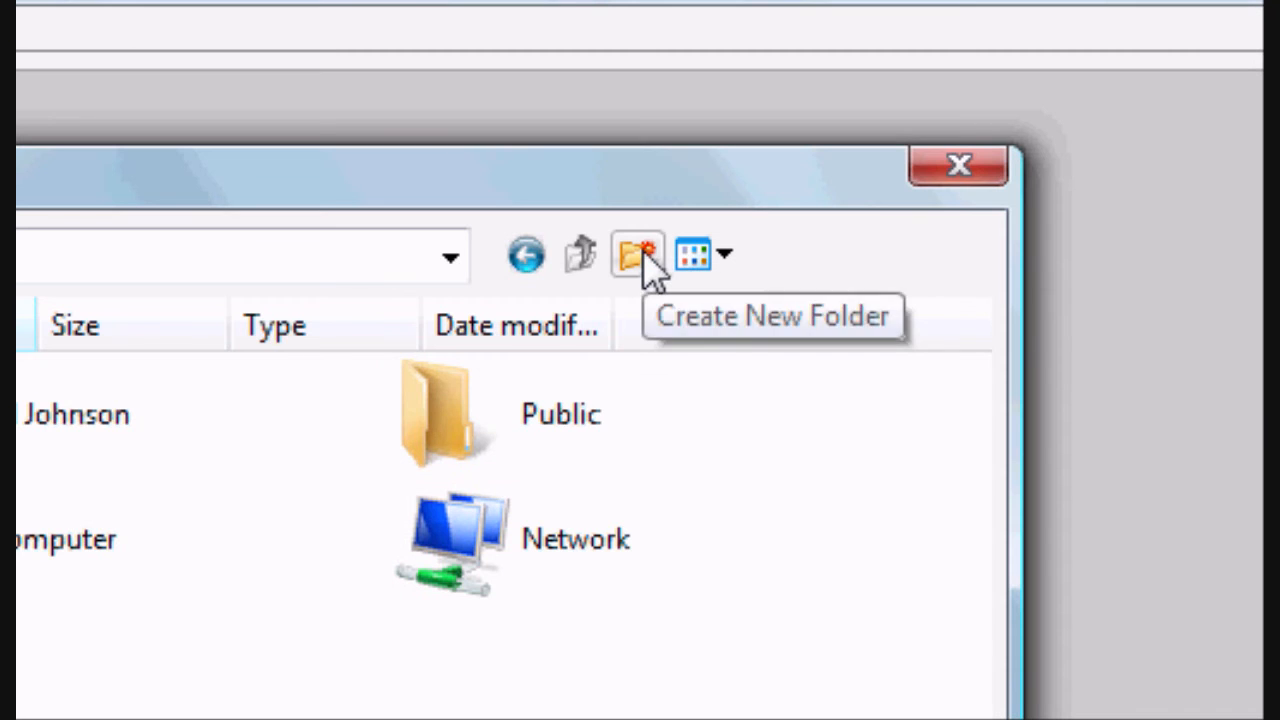
click(636, 252)
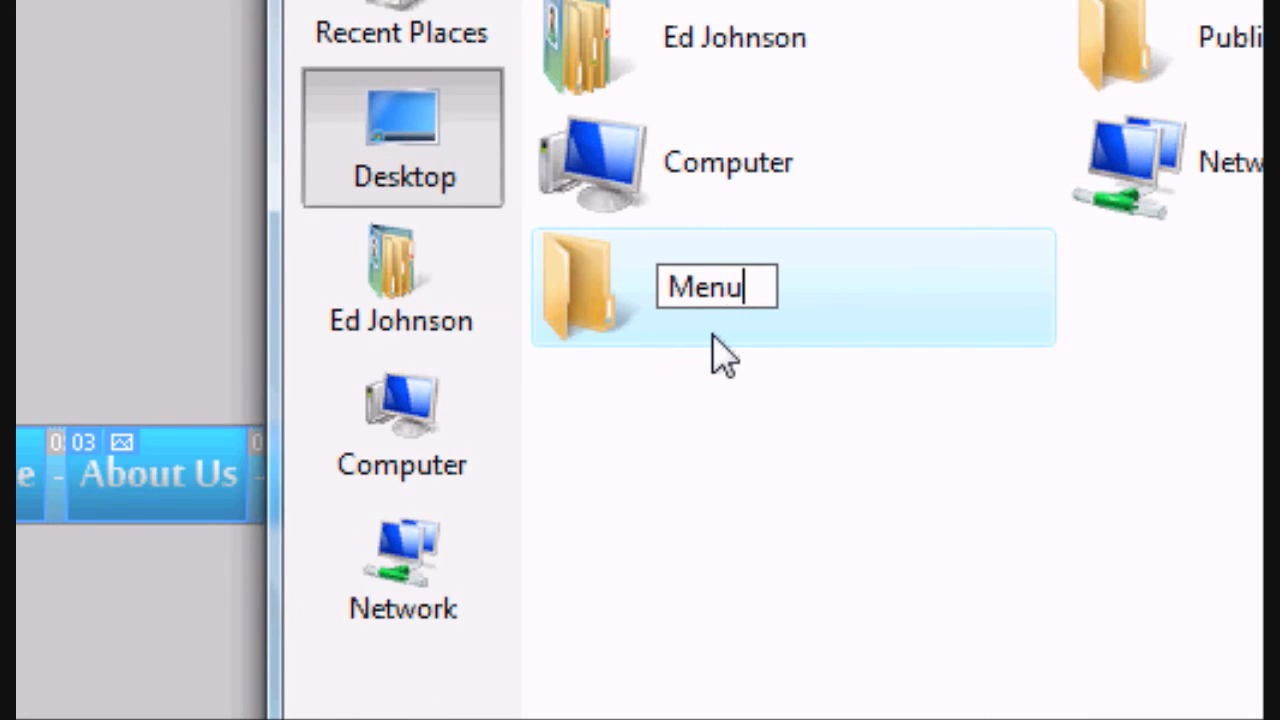
text(Bar)
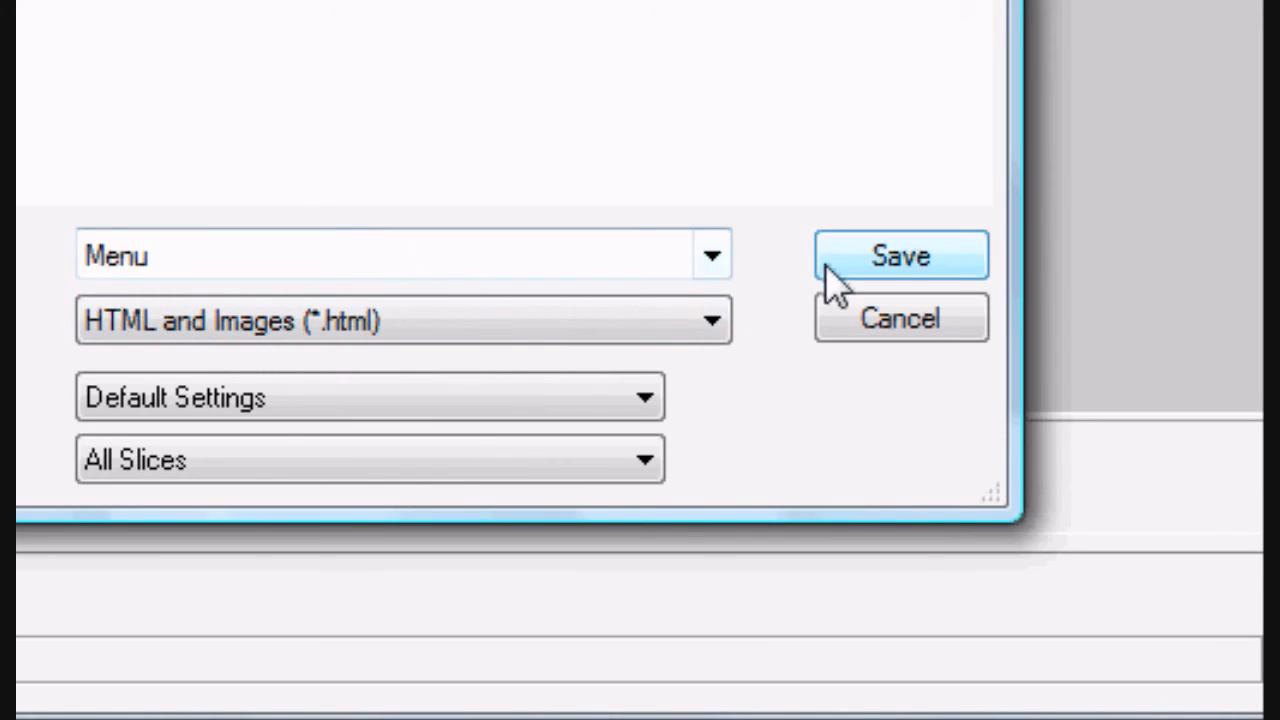
click(900, 256)
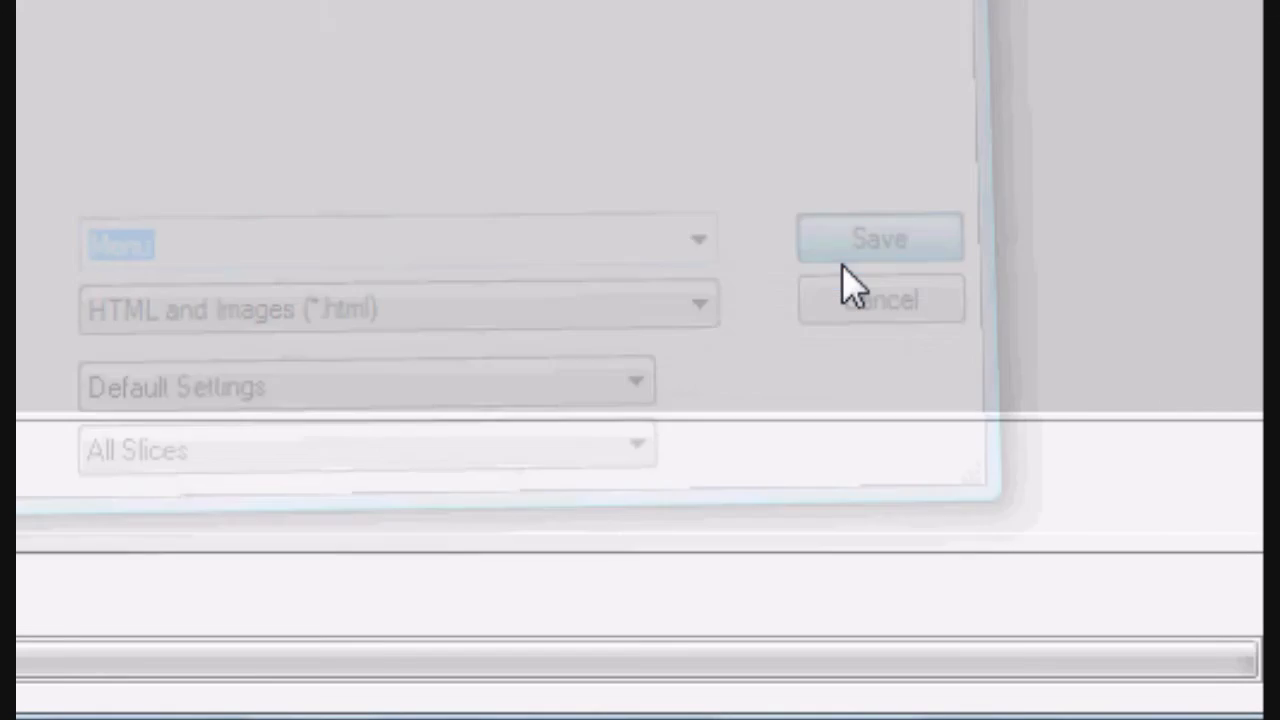
Step: Launch Menu.html from the Menu Bar desktop folder in Firefox
click(880, 238)
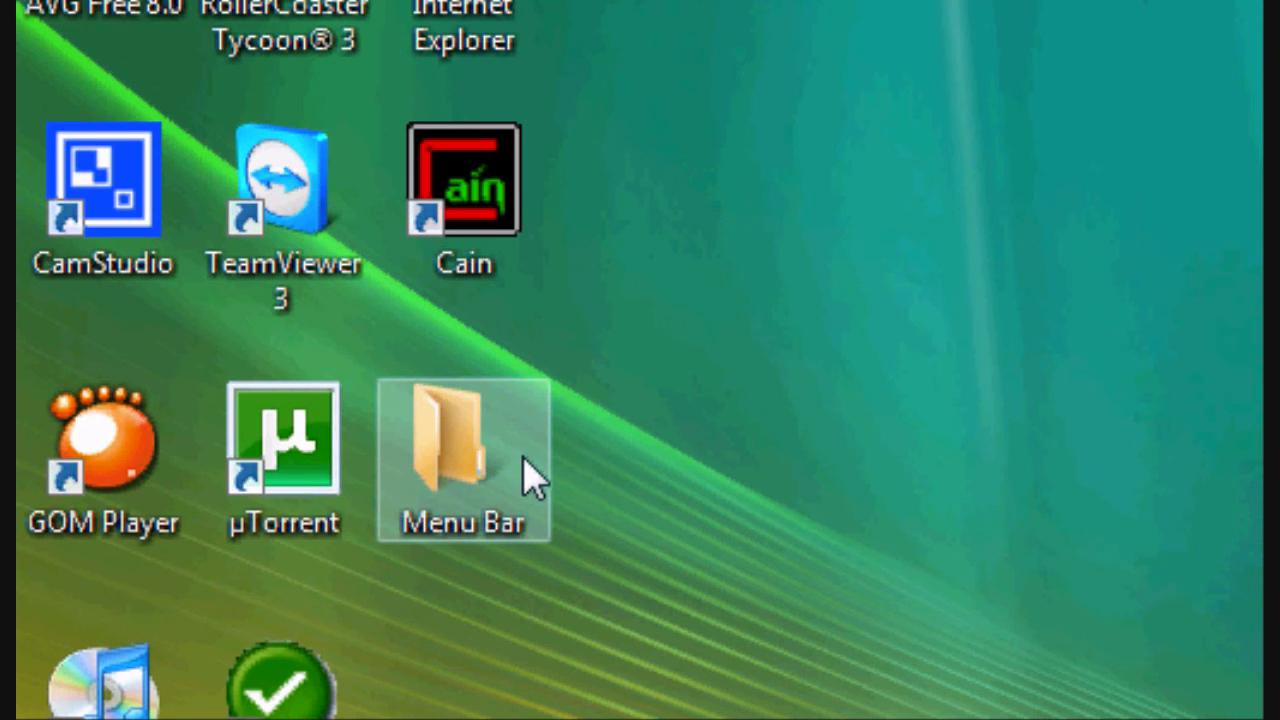
double_click(464, 450)
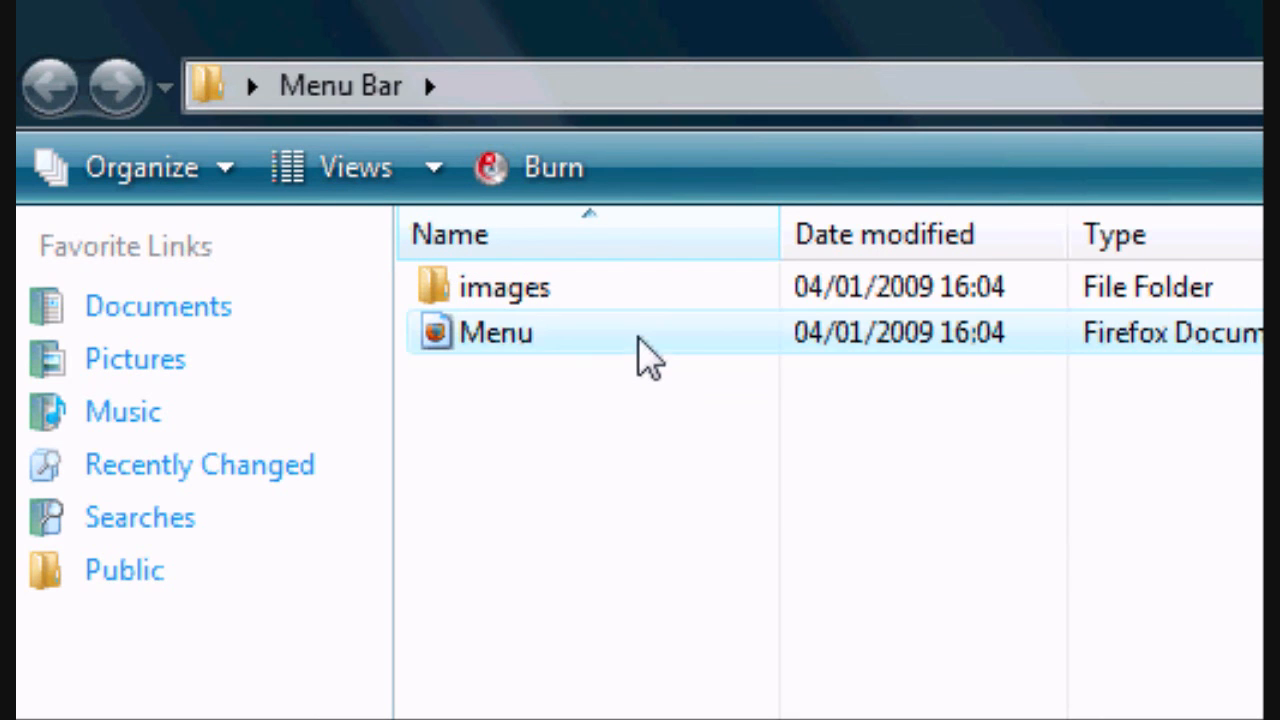
double_click(496, 332)
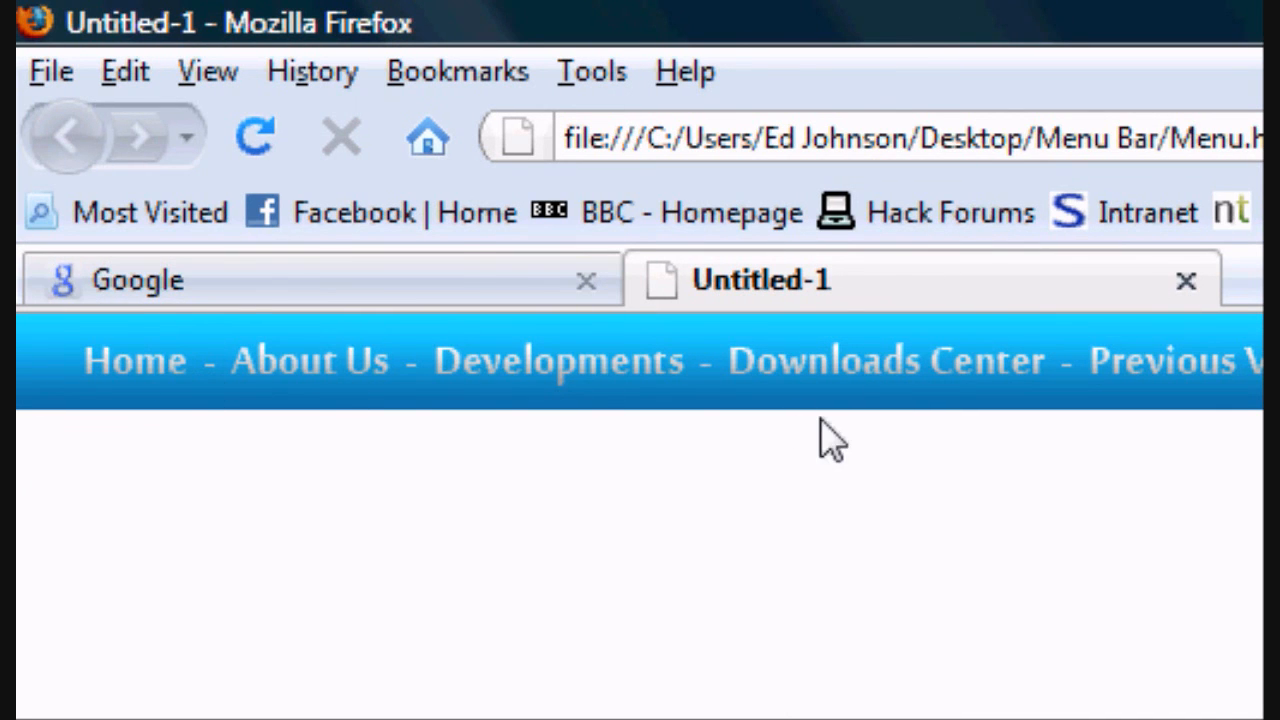
mouse_move(90, 224)
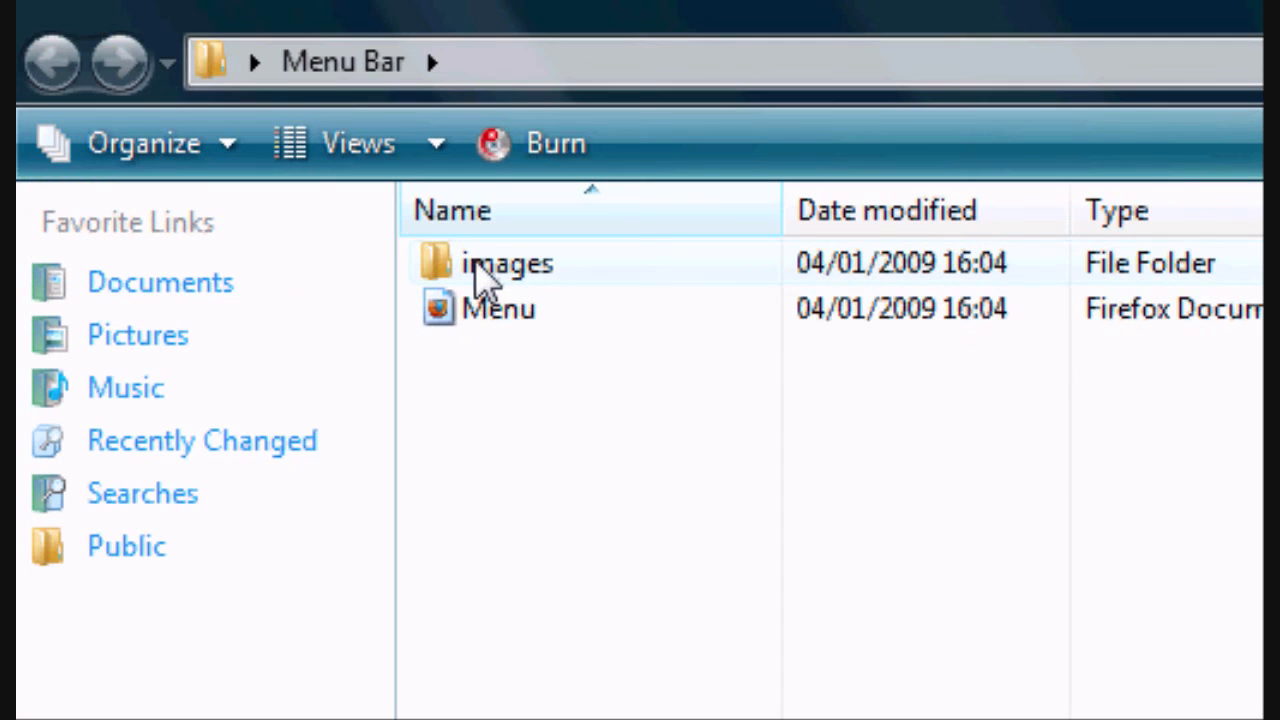
Step: View the images folder listing slices Menu_01 through Menu_05
double_click(508, 264)
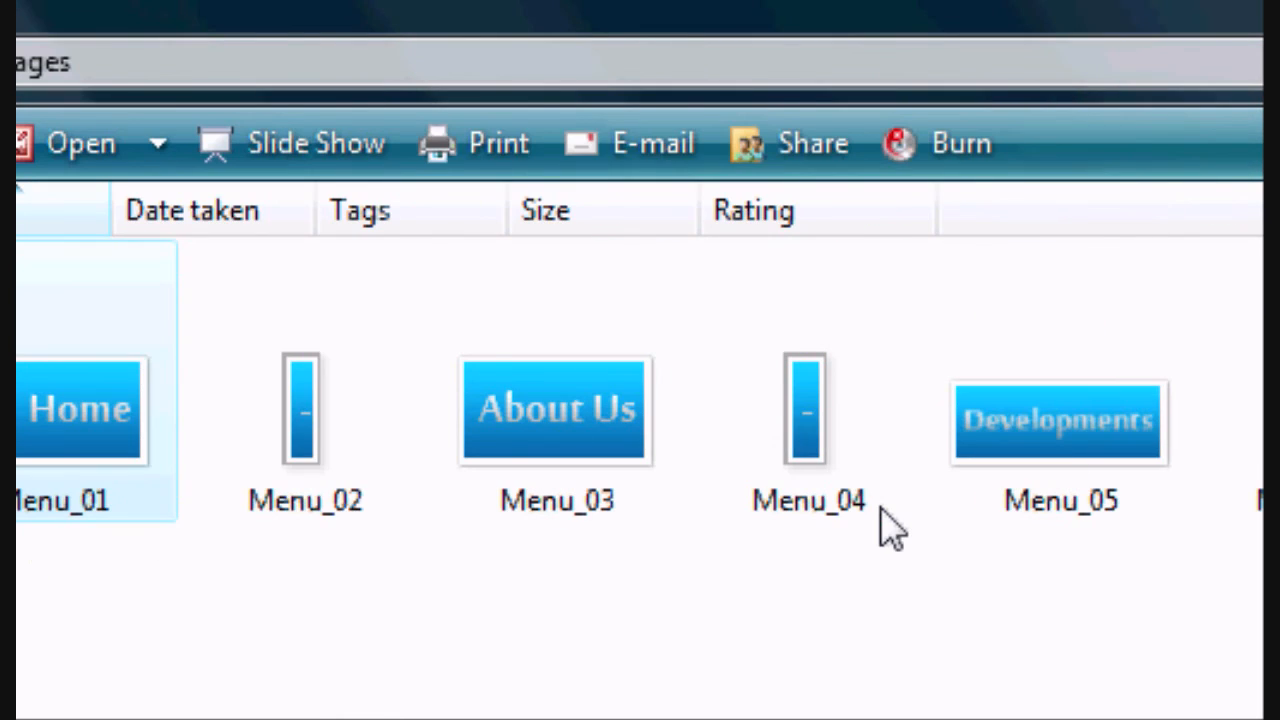